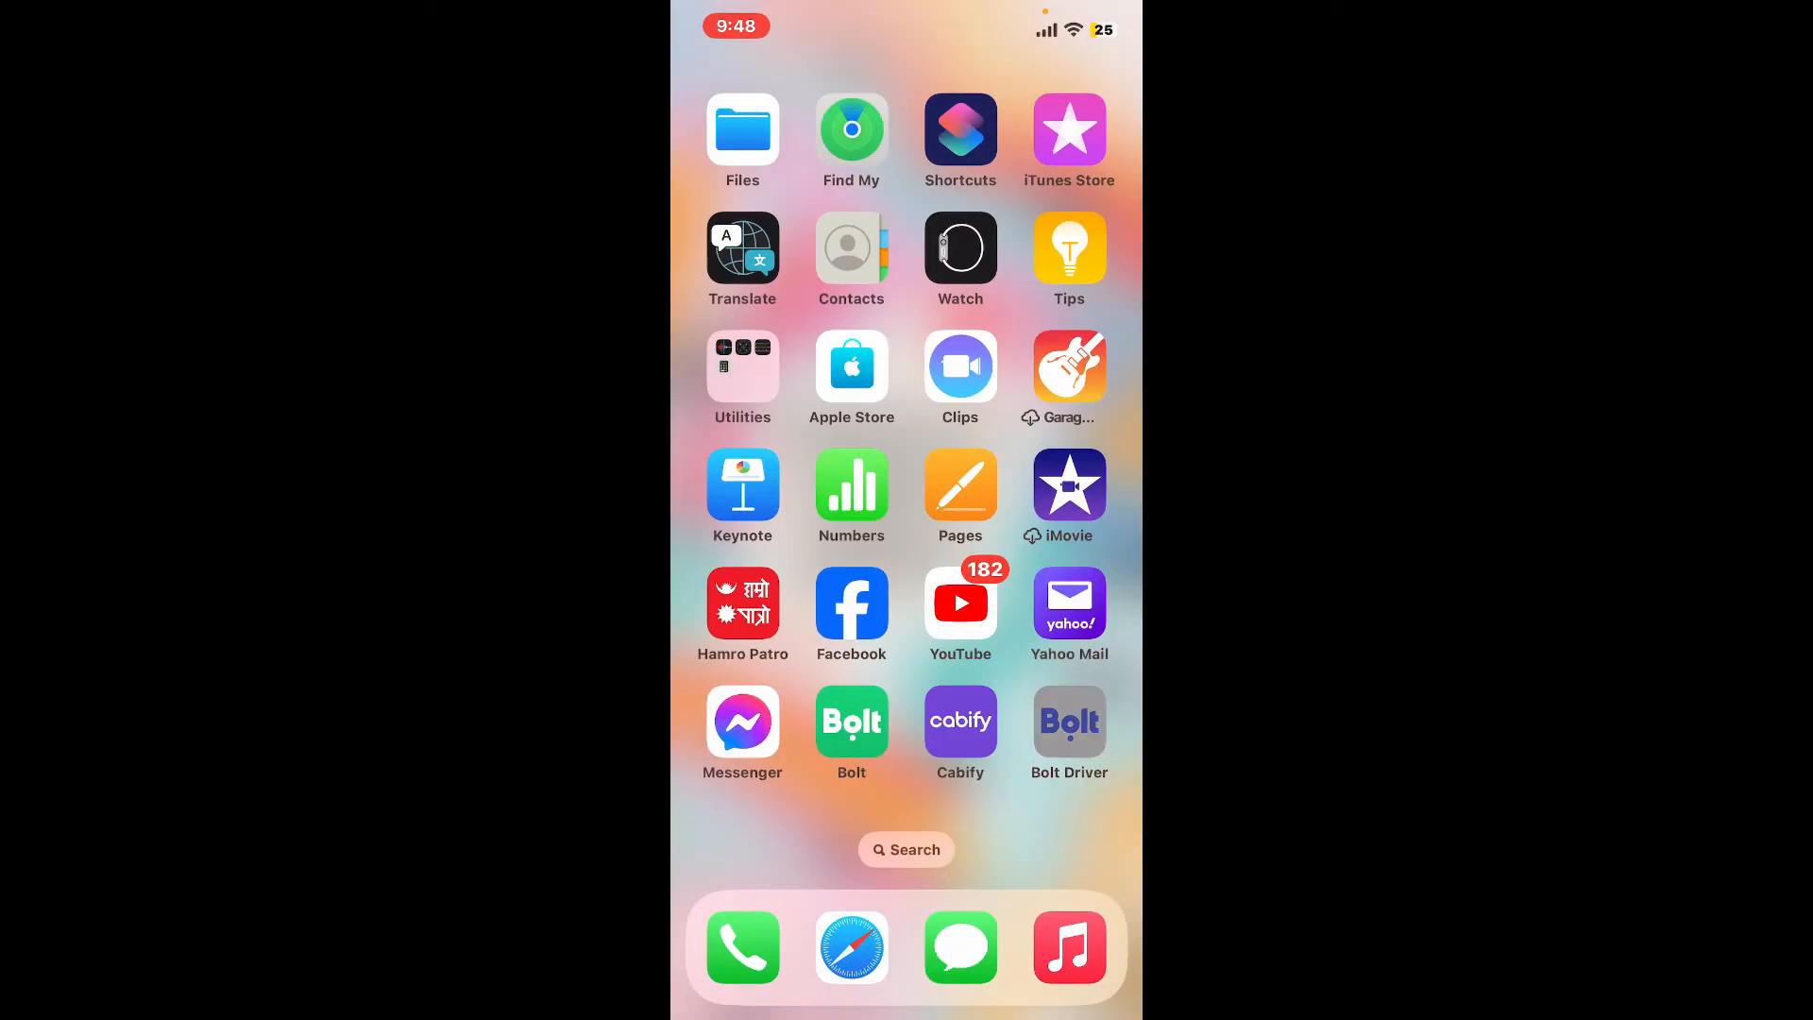
Step: Launch the Bolt Driver app from the iOS home screen
left_click(1069, 721)
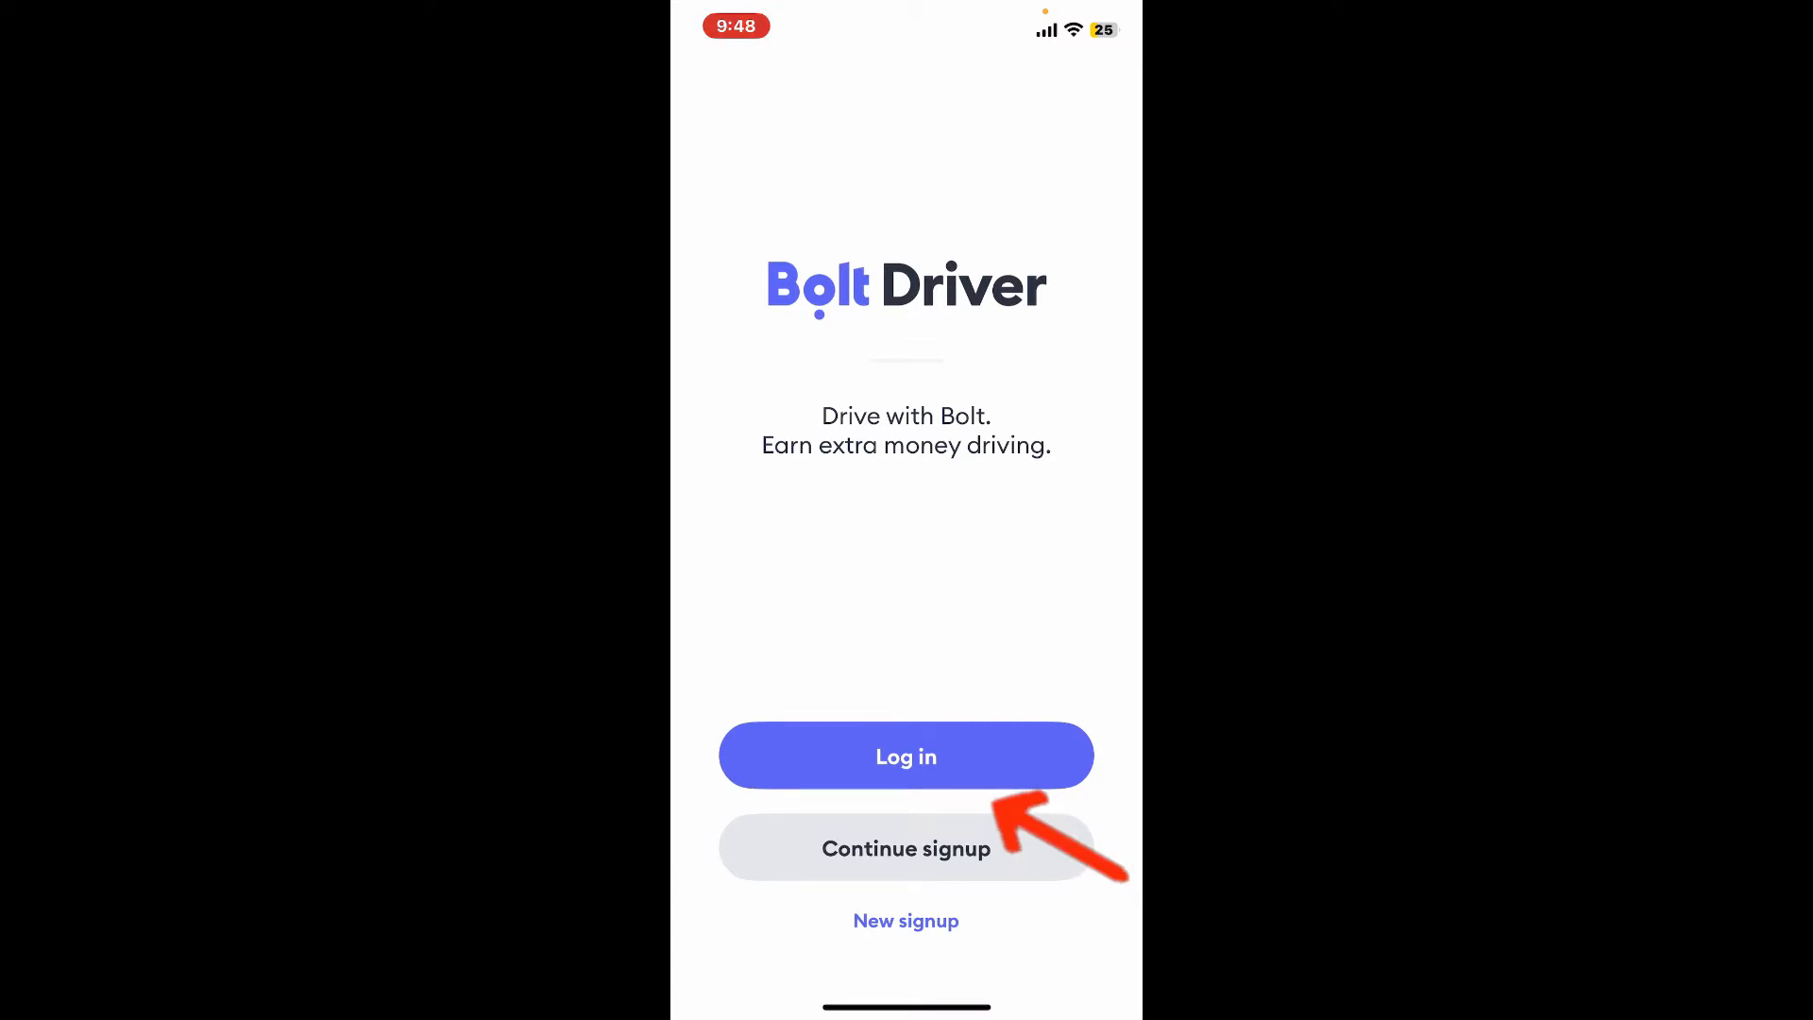
left_click(906, 756)
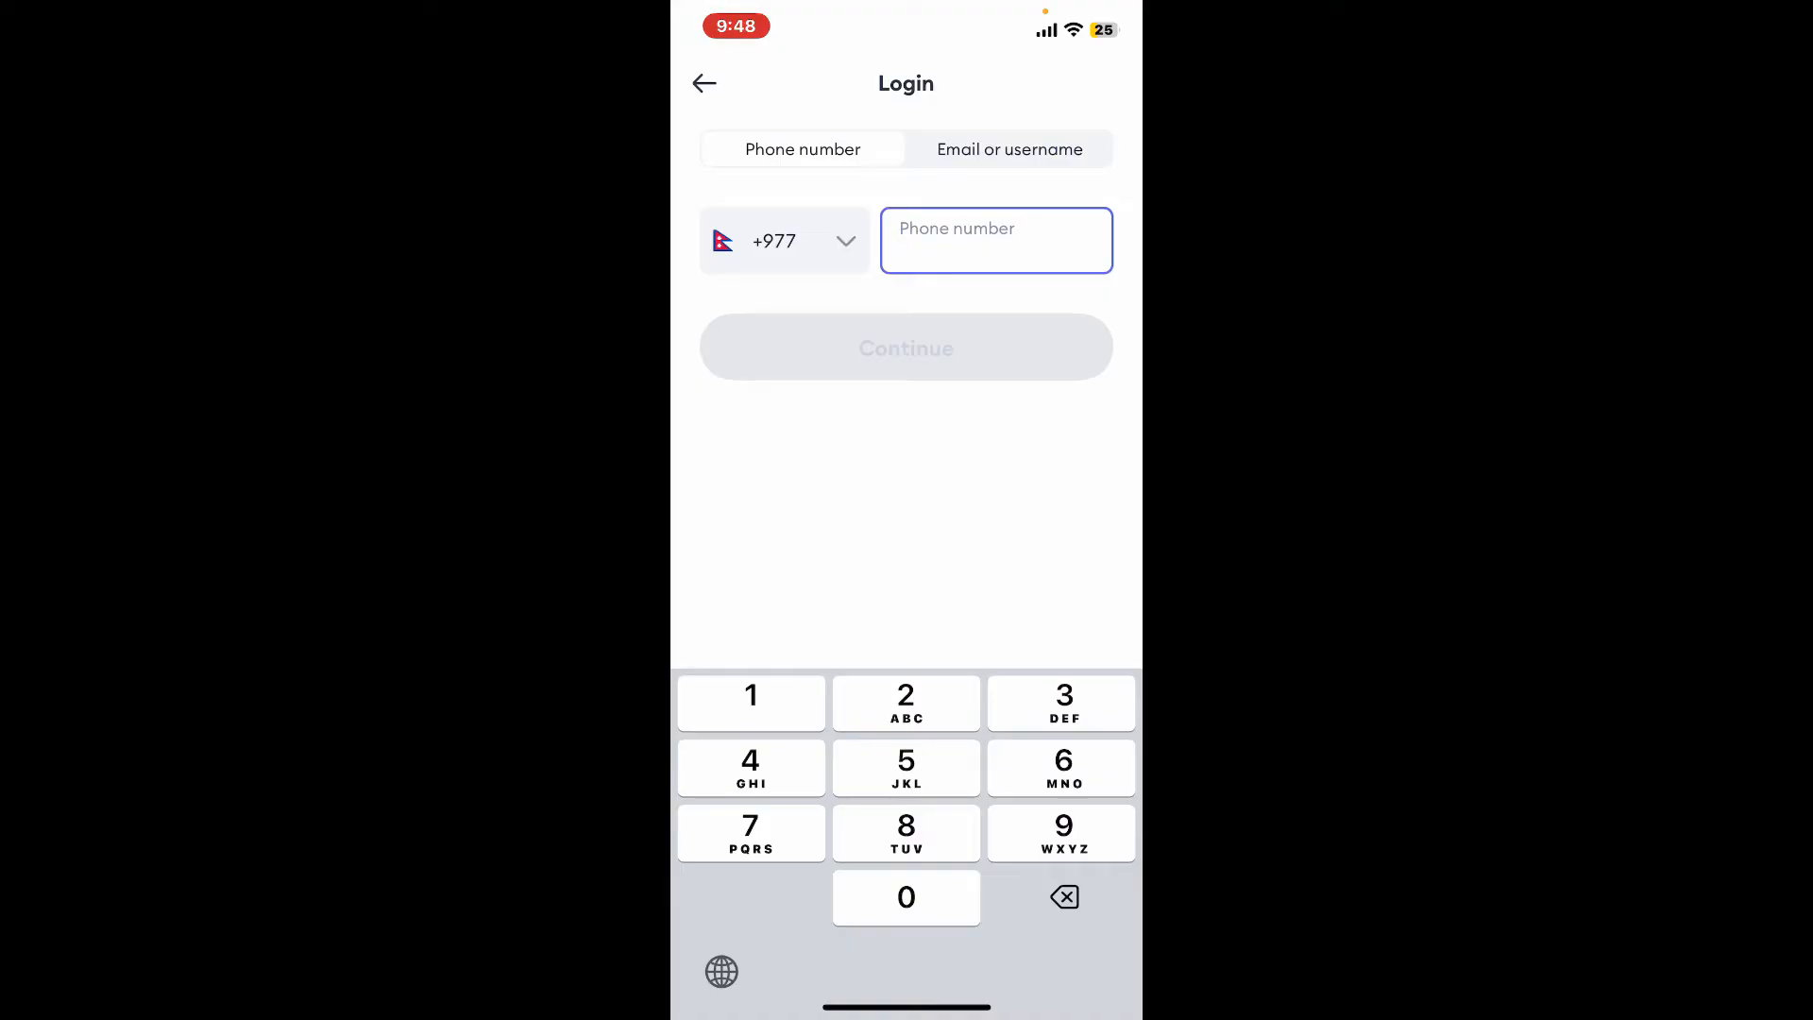
left_click(1010, 149)
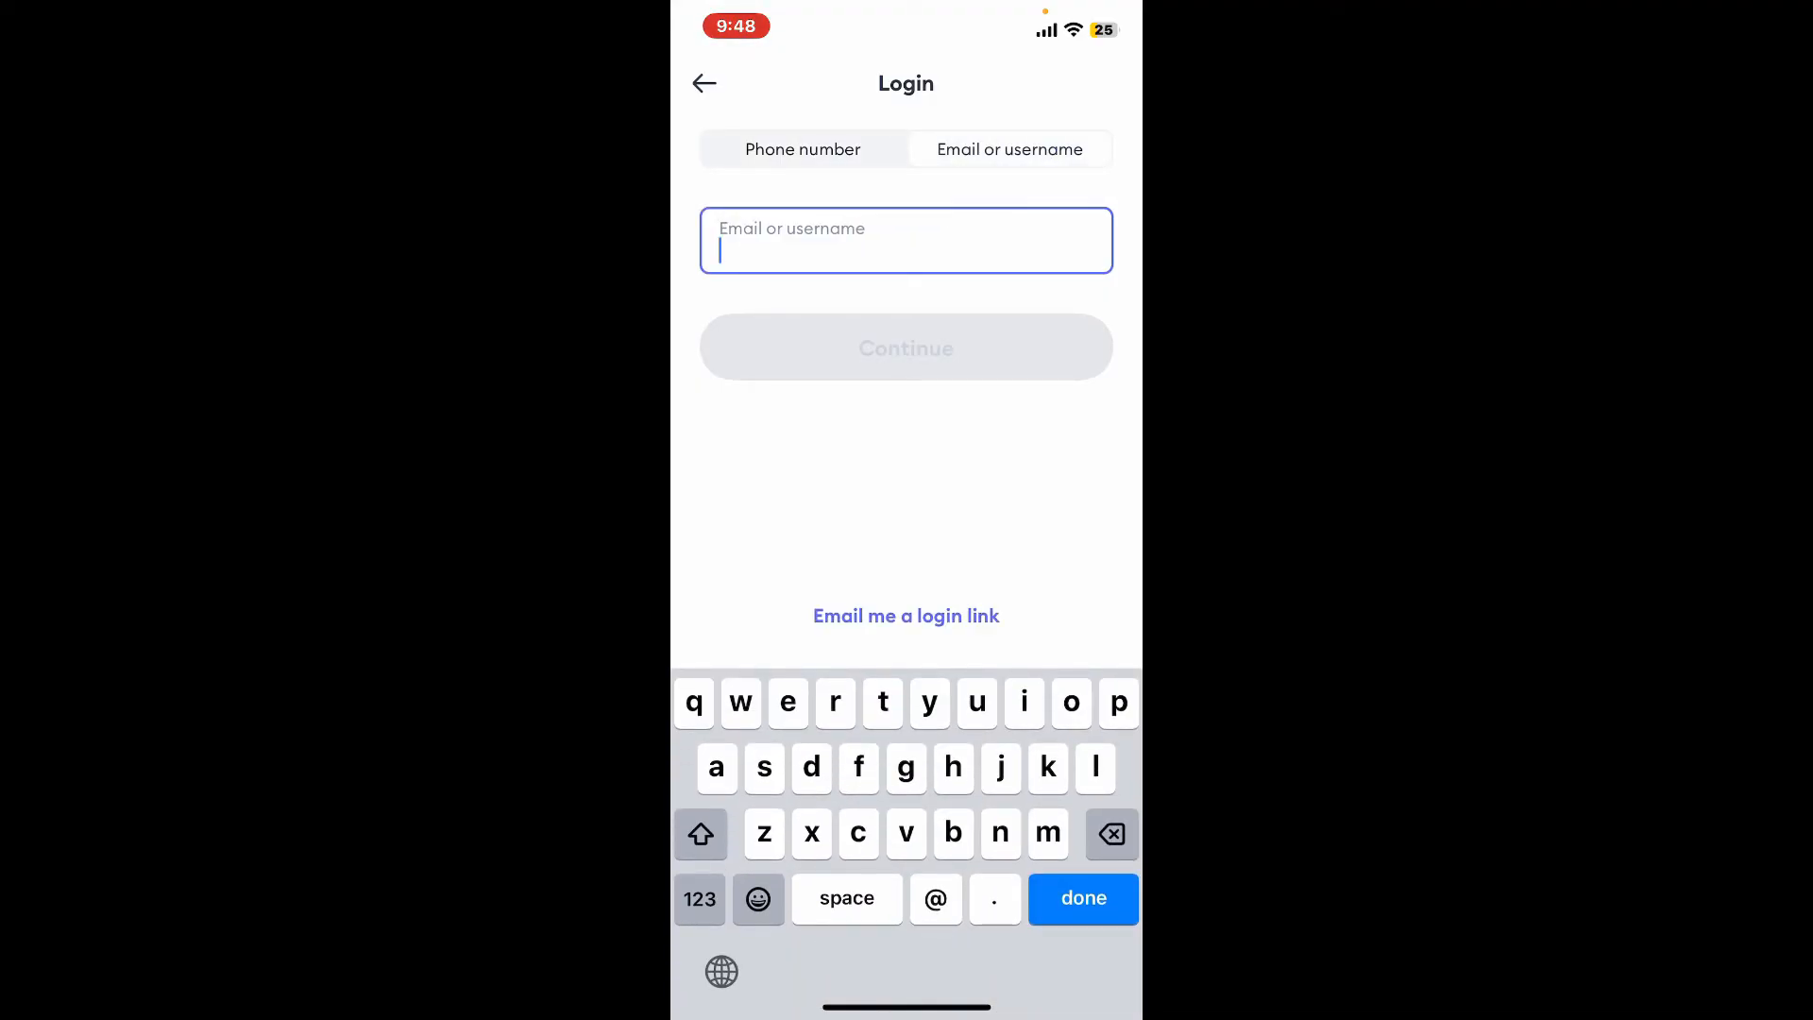
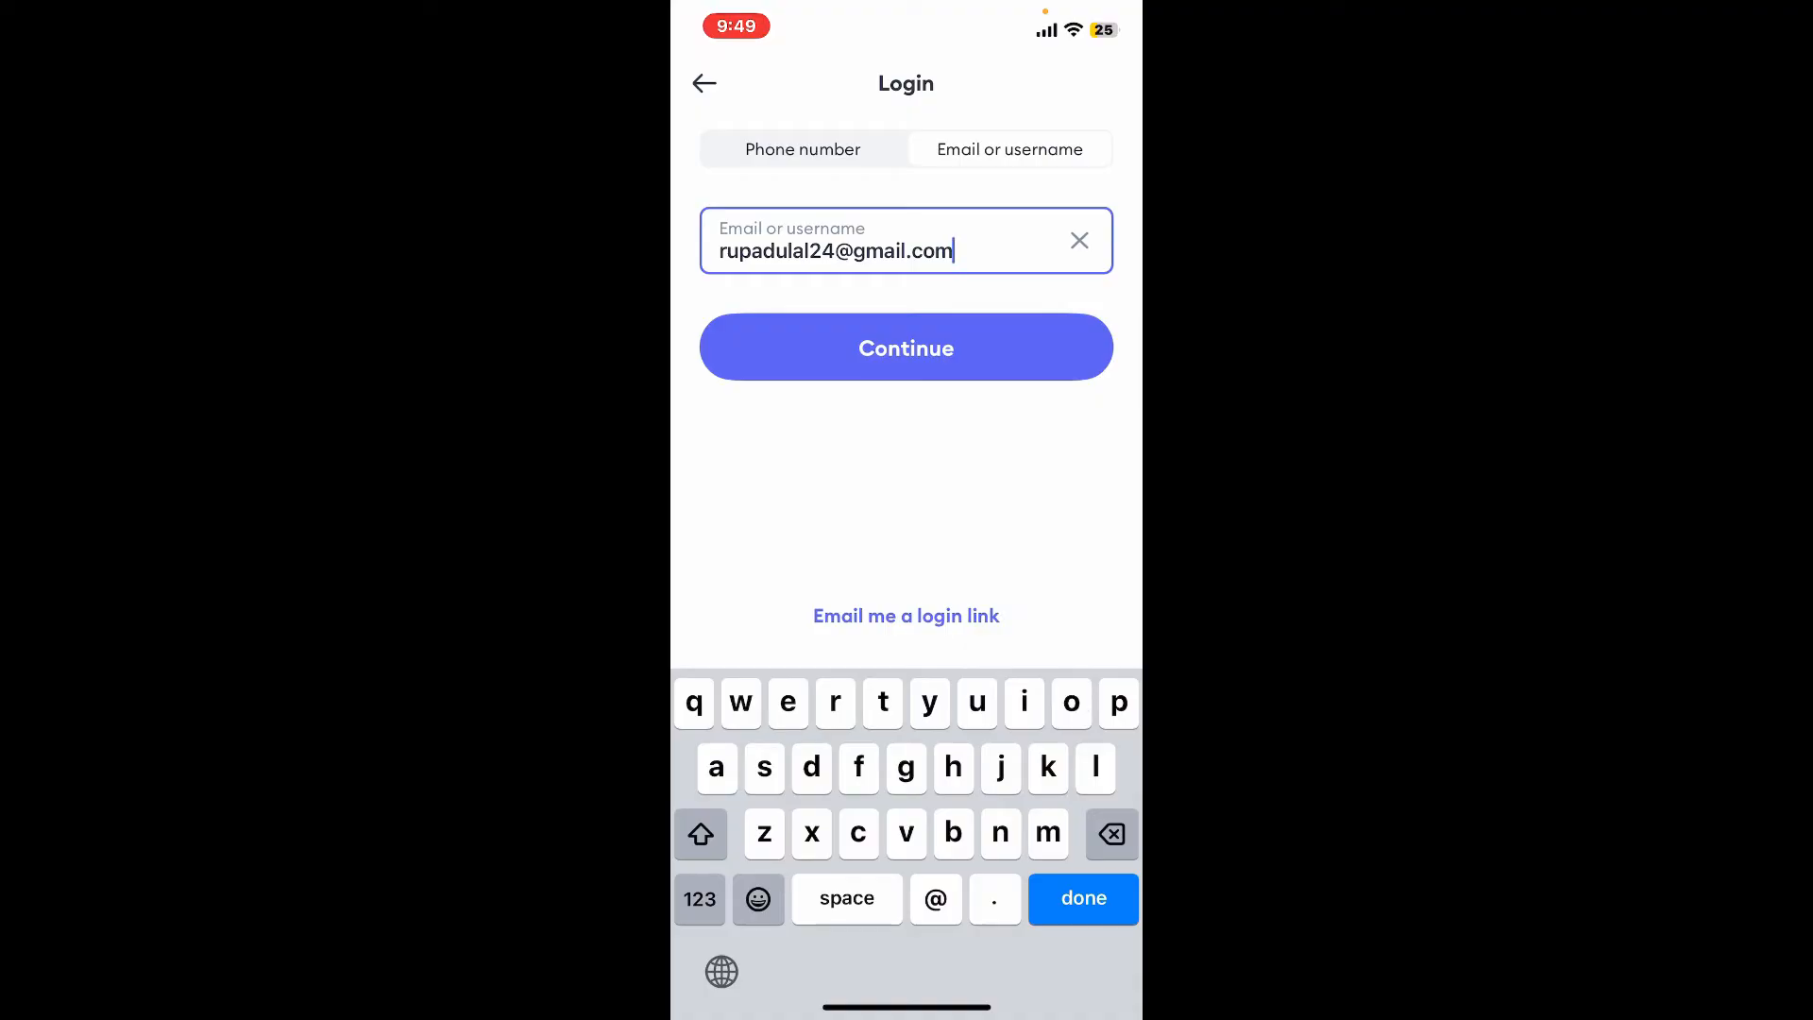
left_click(906, 347)
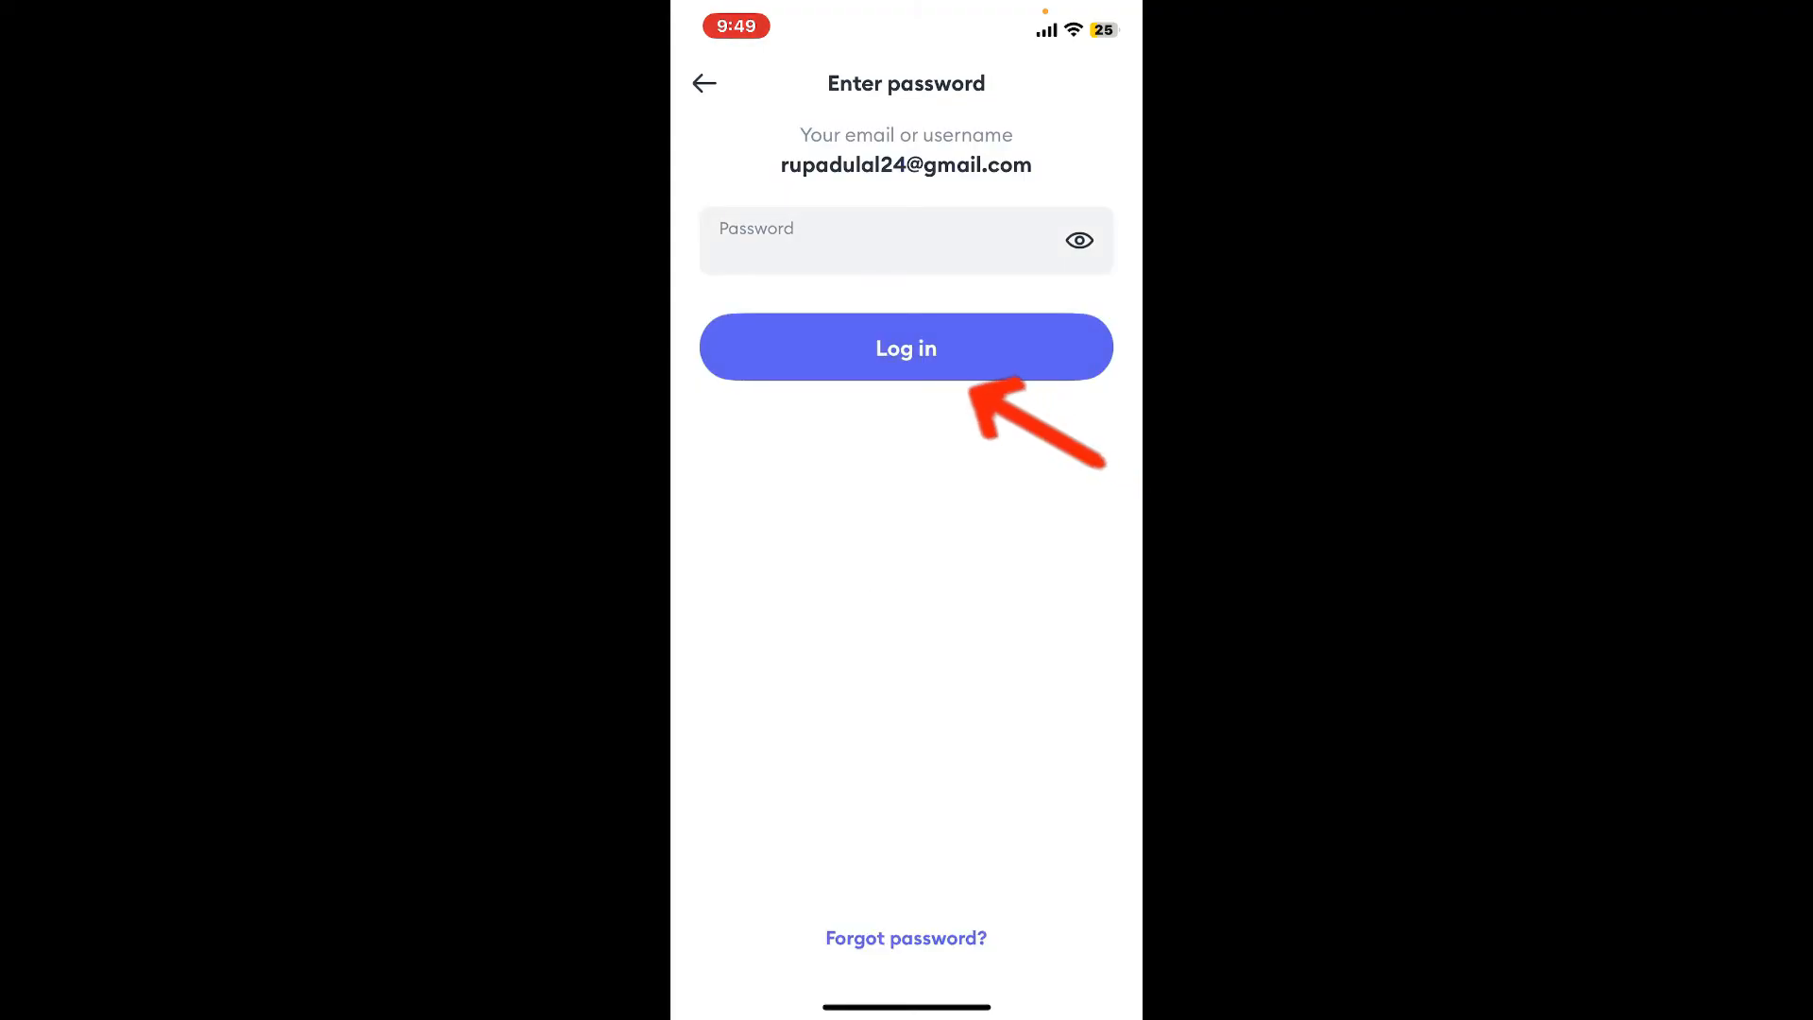
left_click(703, 83)
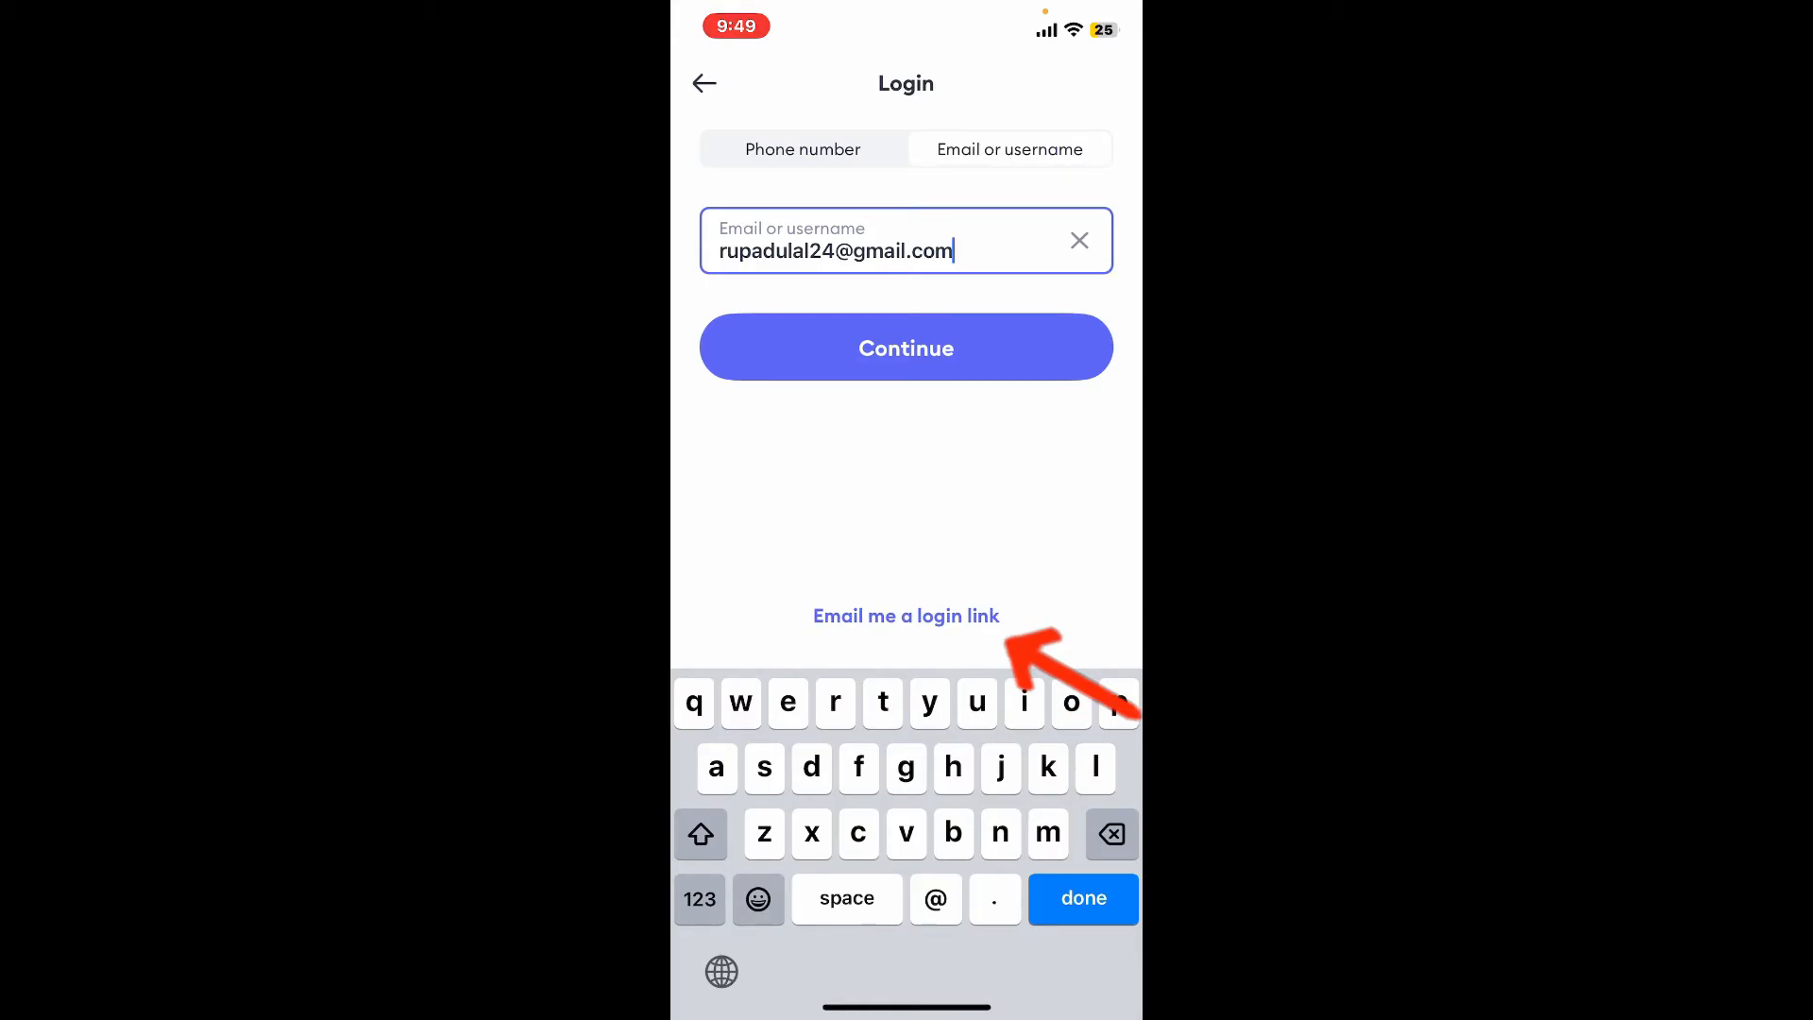
Step: Request a login link and send it to the account's email address
left_click(905, 615)
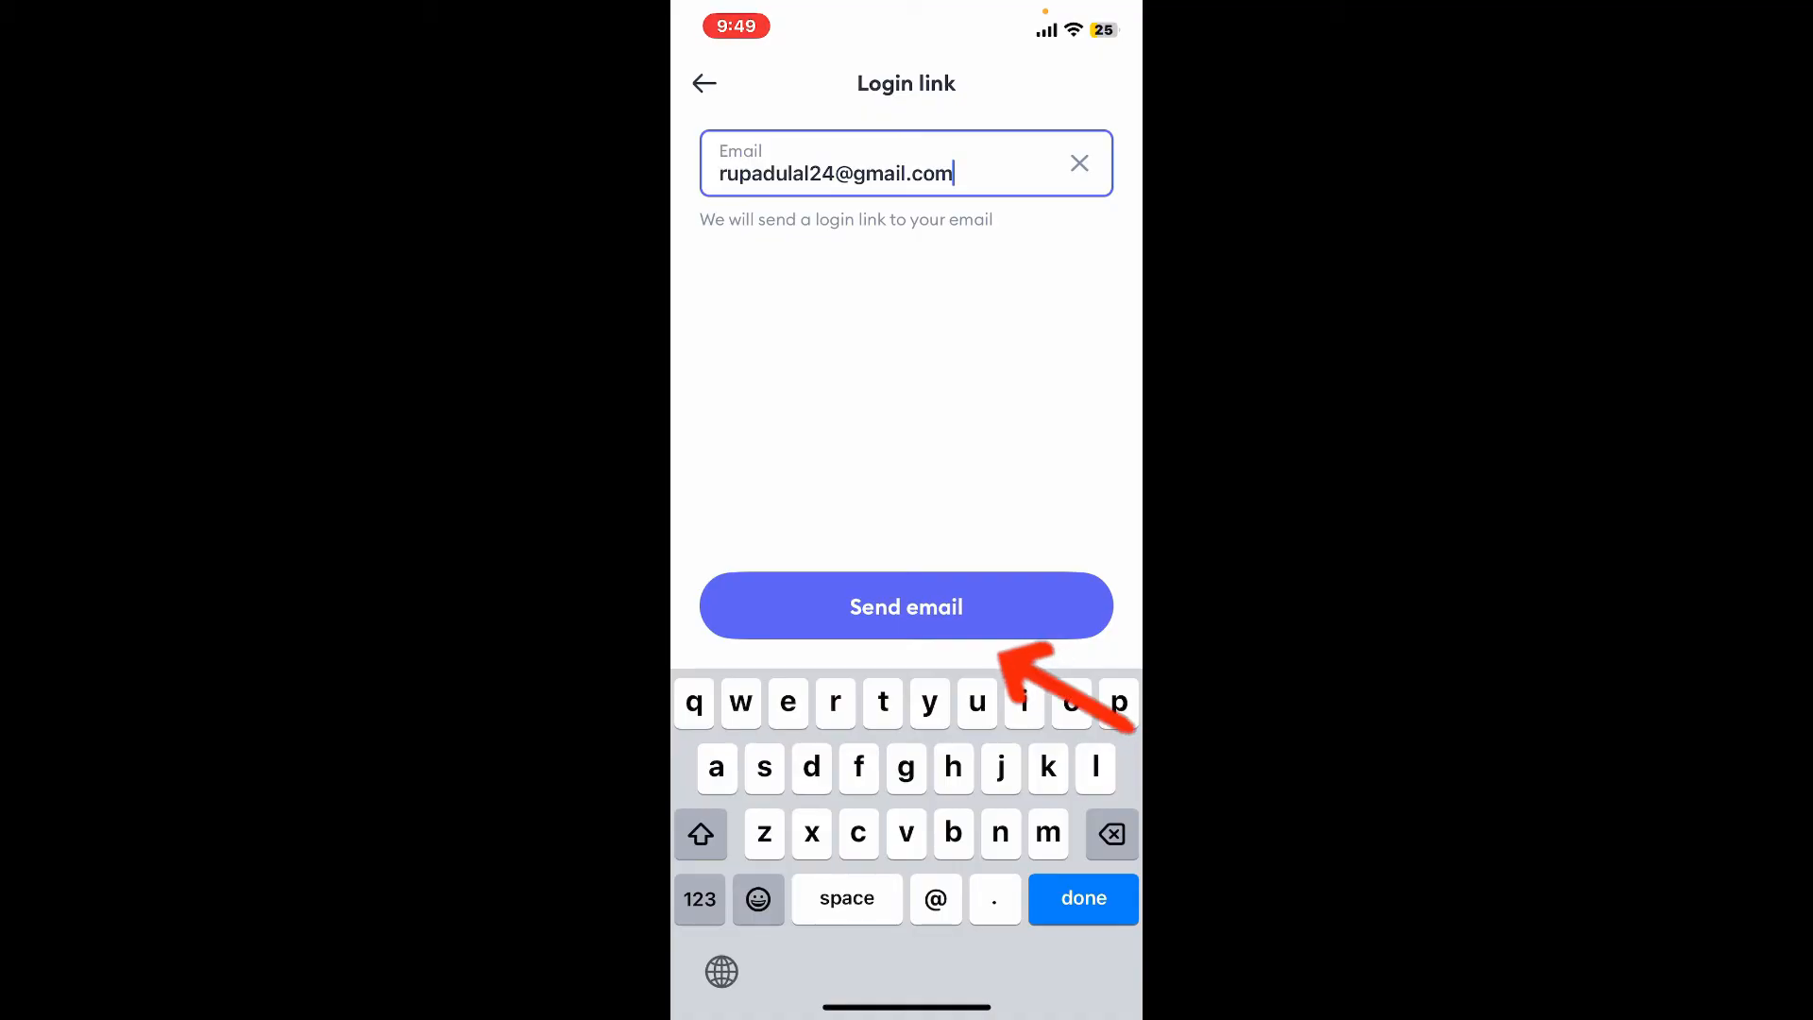
left_click(907, 606)
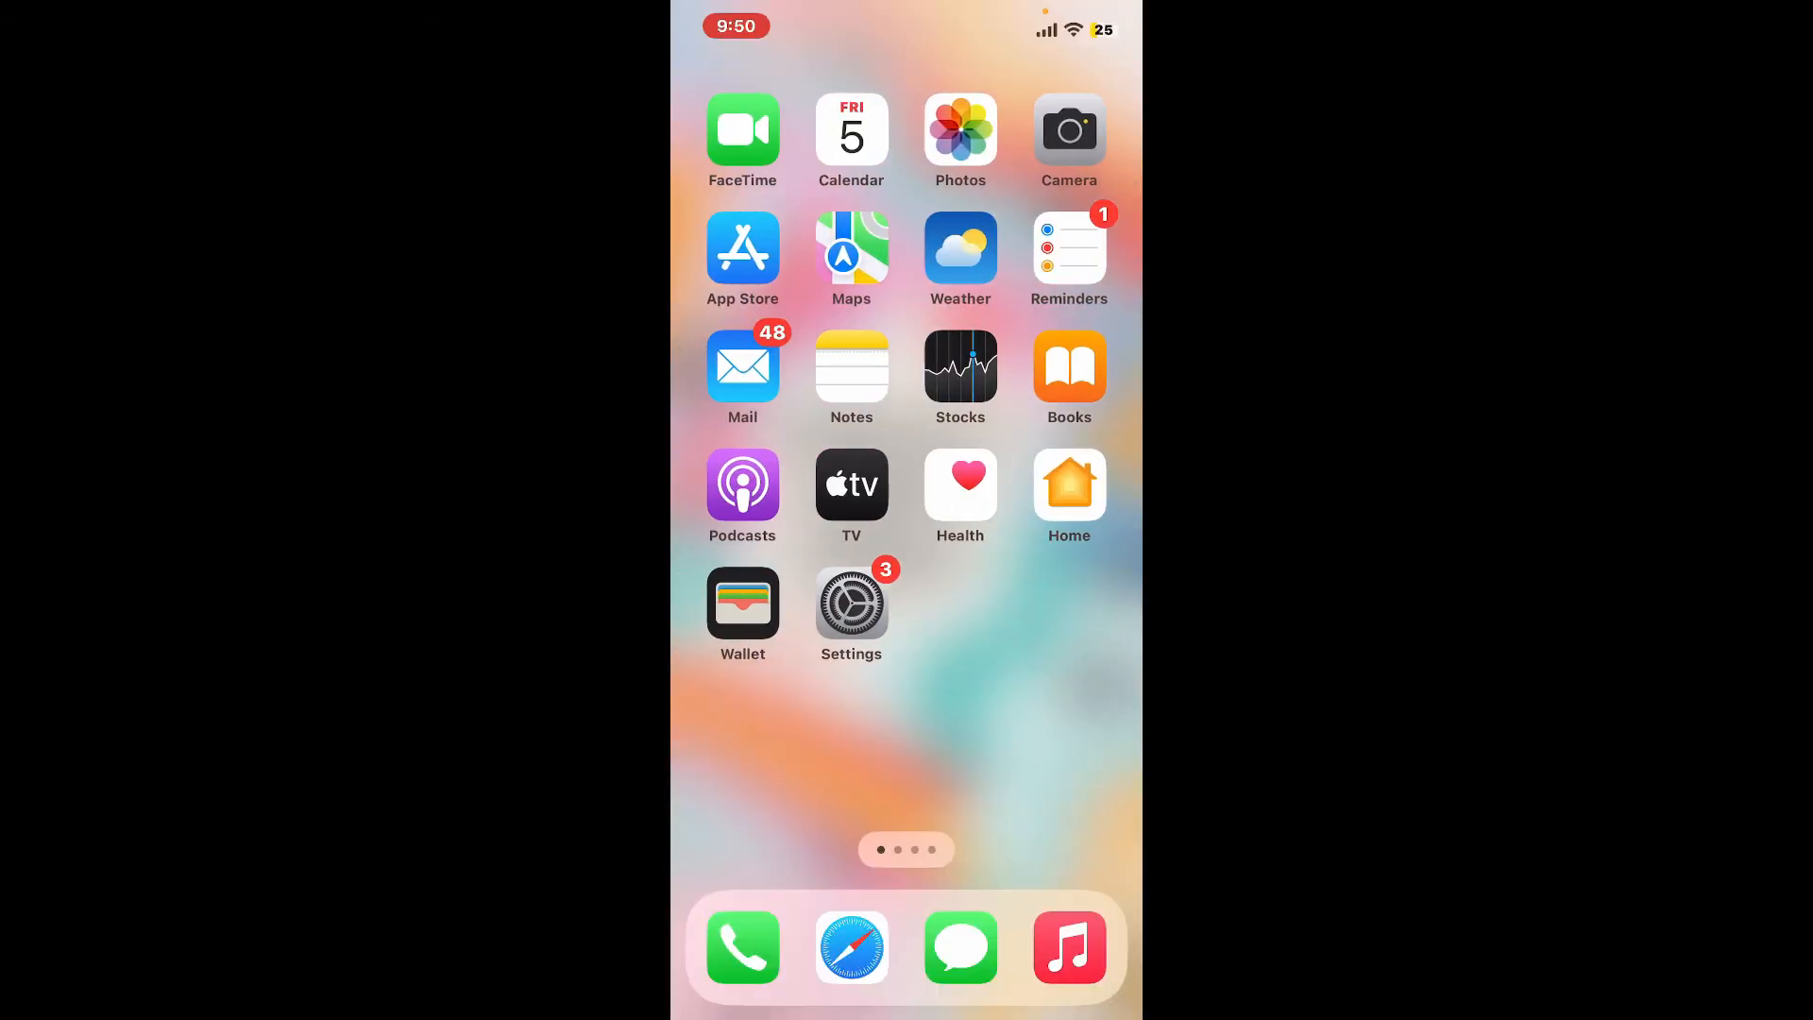
Step: Open Gmail from the next home screen page to the Bolt magic link email
scroll("left", 3)
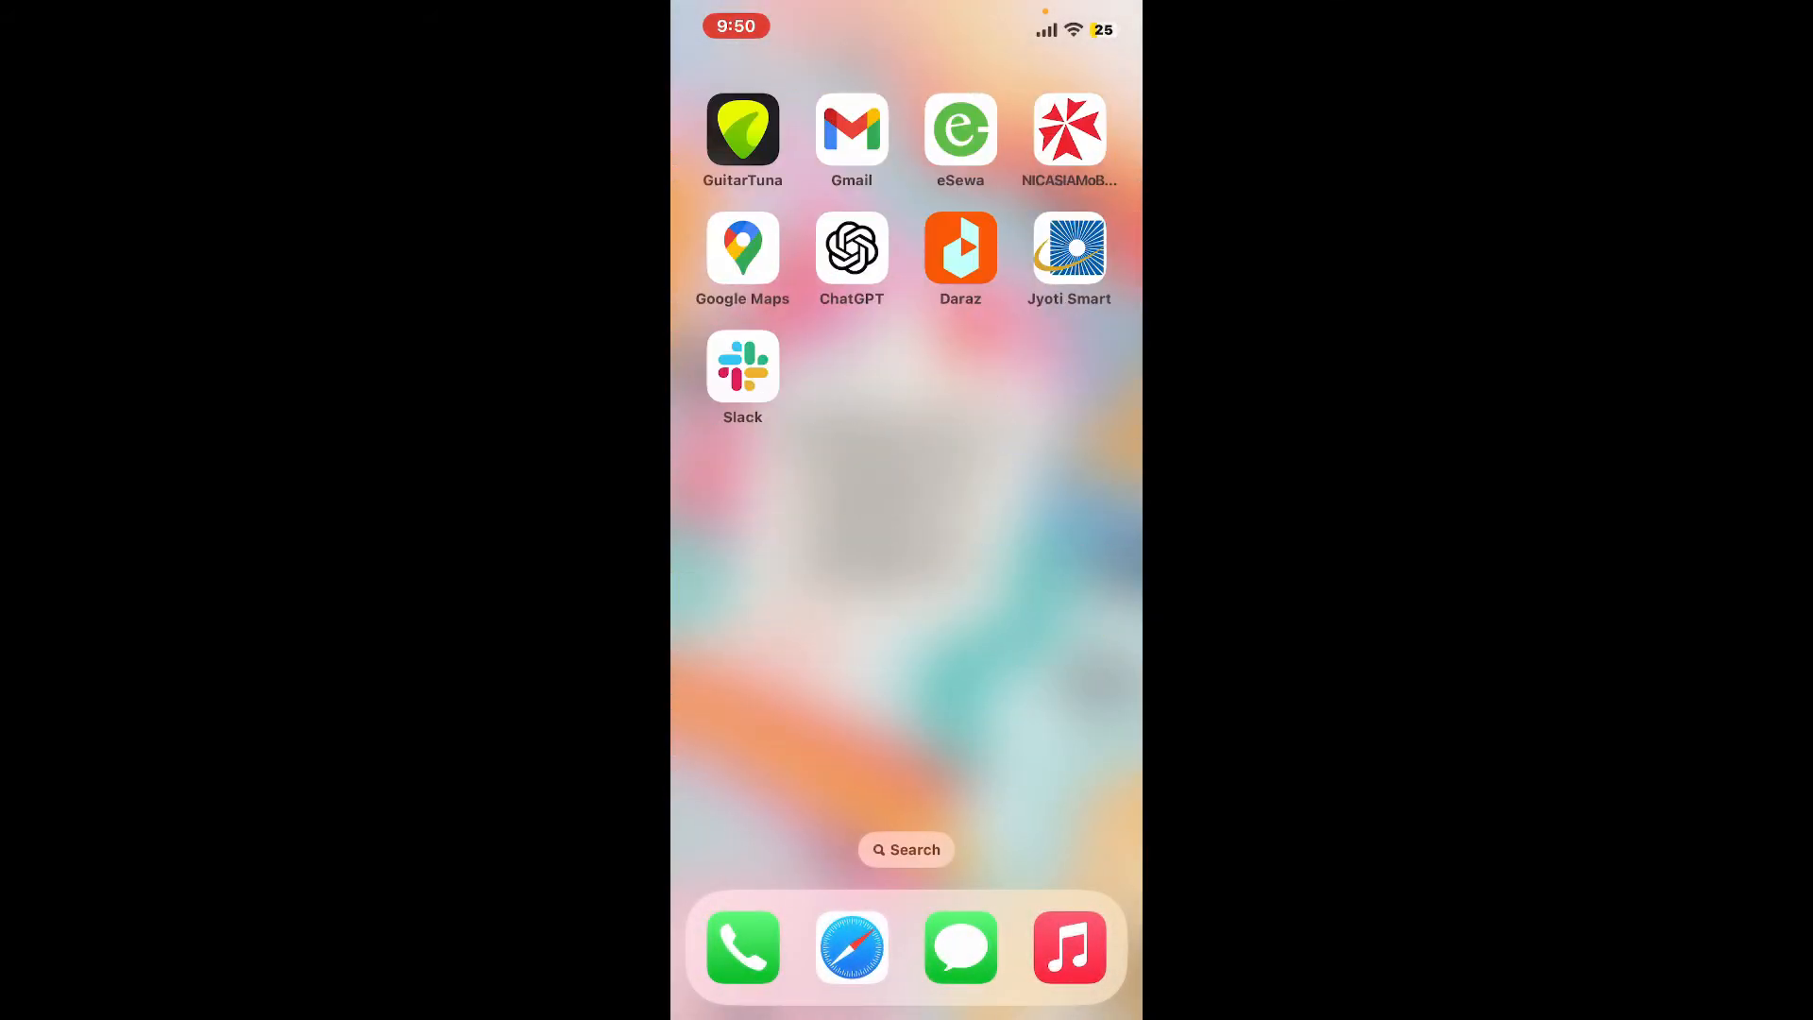
left_click(852, 129)
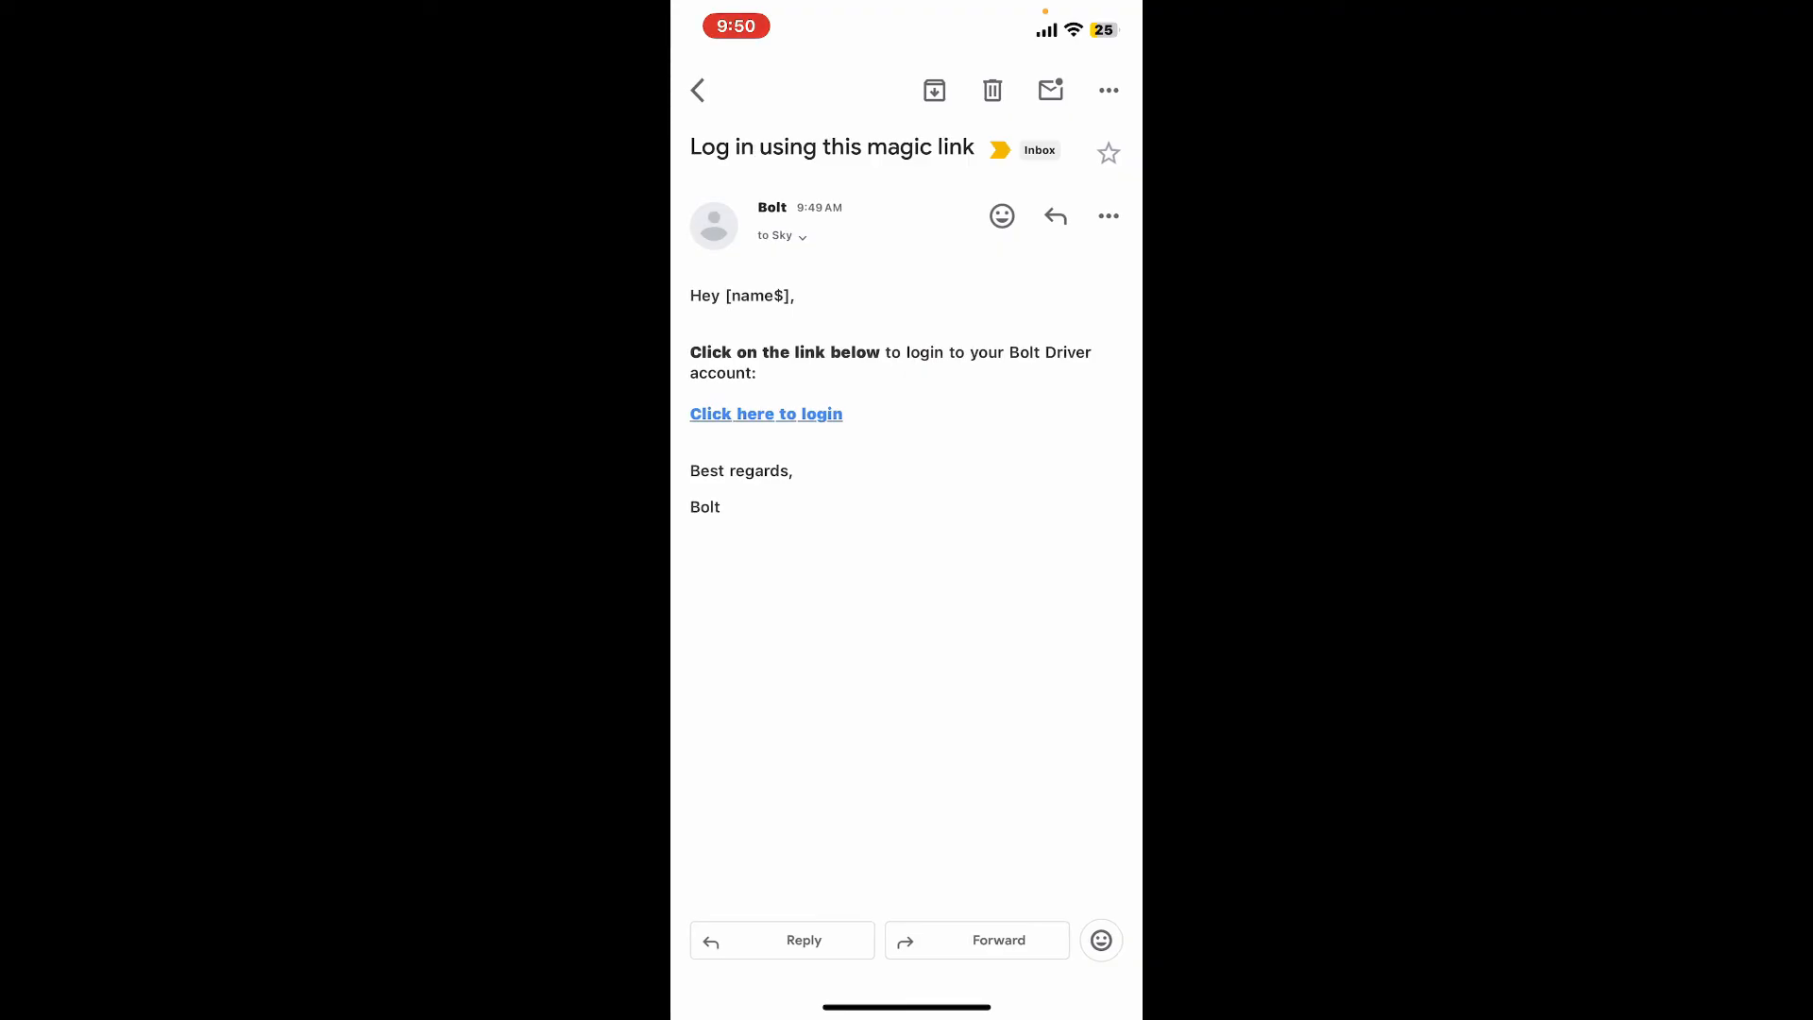
Step: Tap 'Click here to login' in the Bolt email to open Bolt Driver
left_click(766, 413)
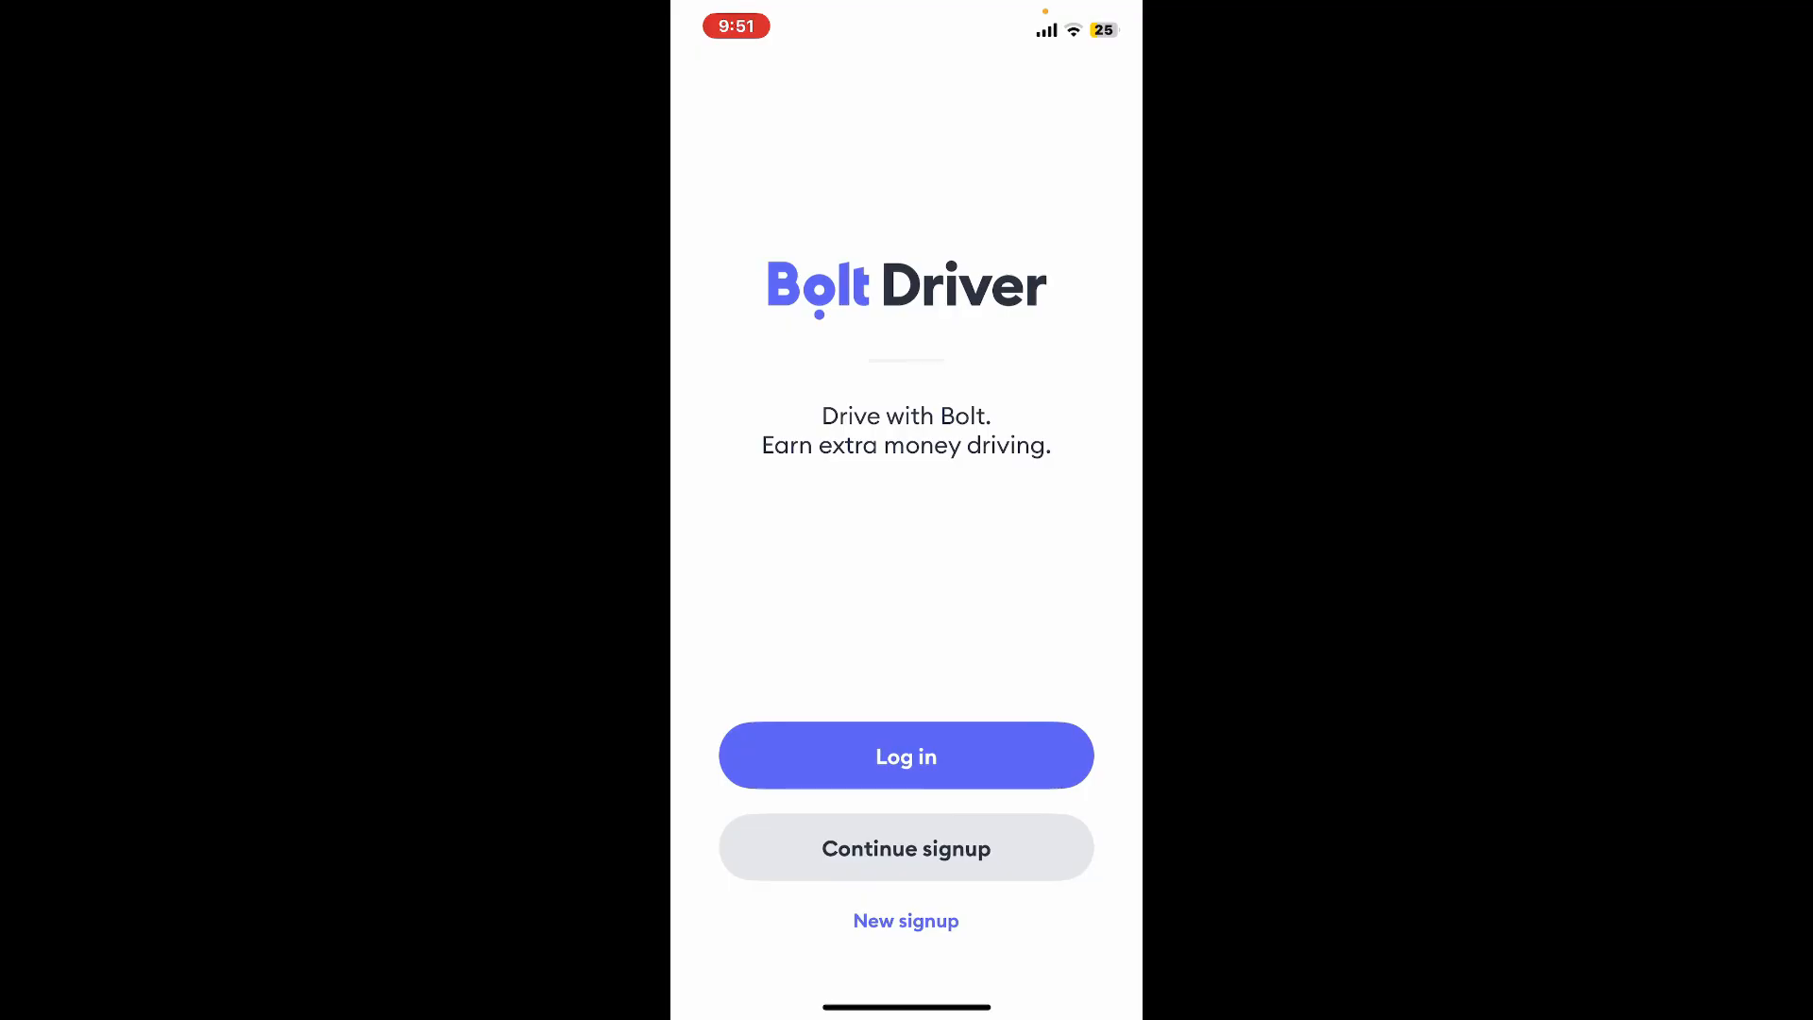
Step: Exit Bolt Driver to the iOS home screen
key("home")
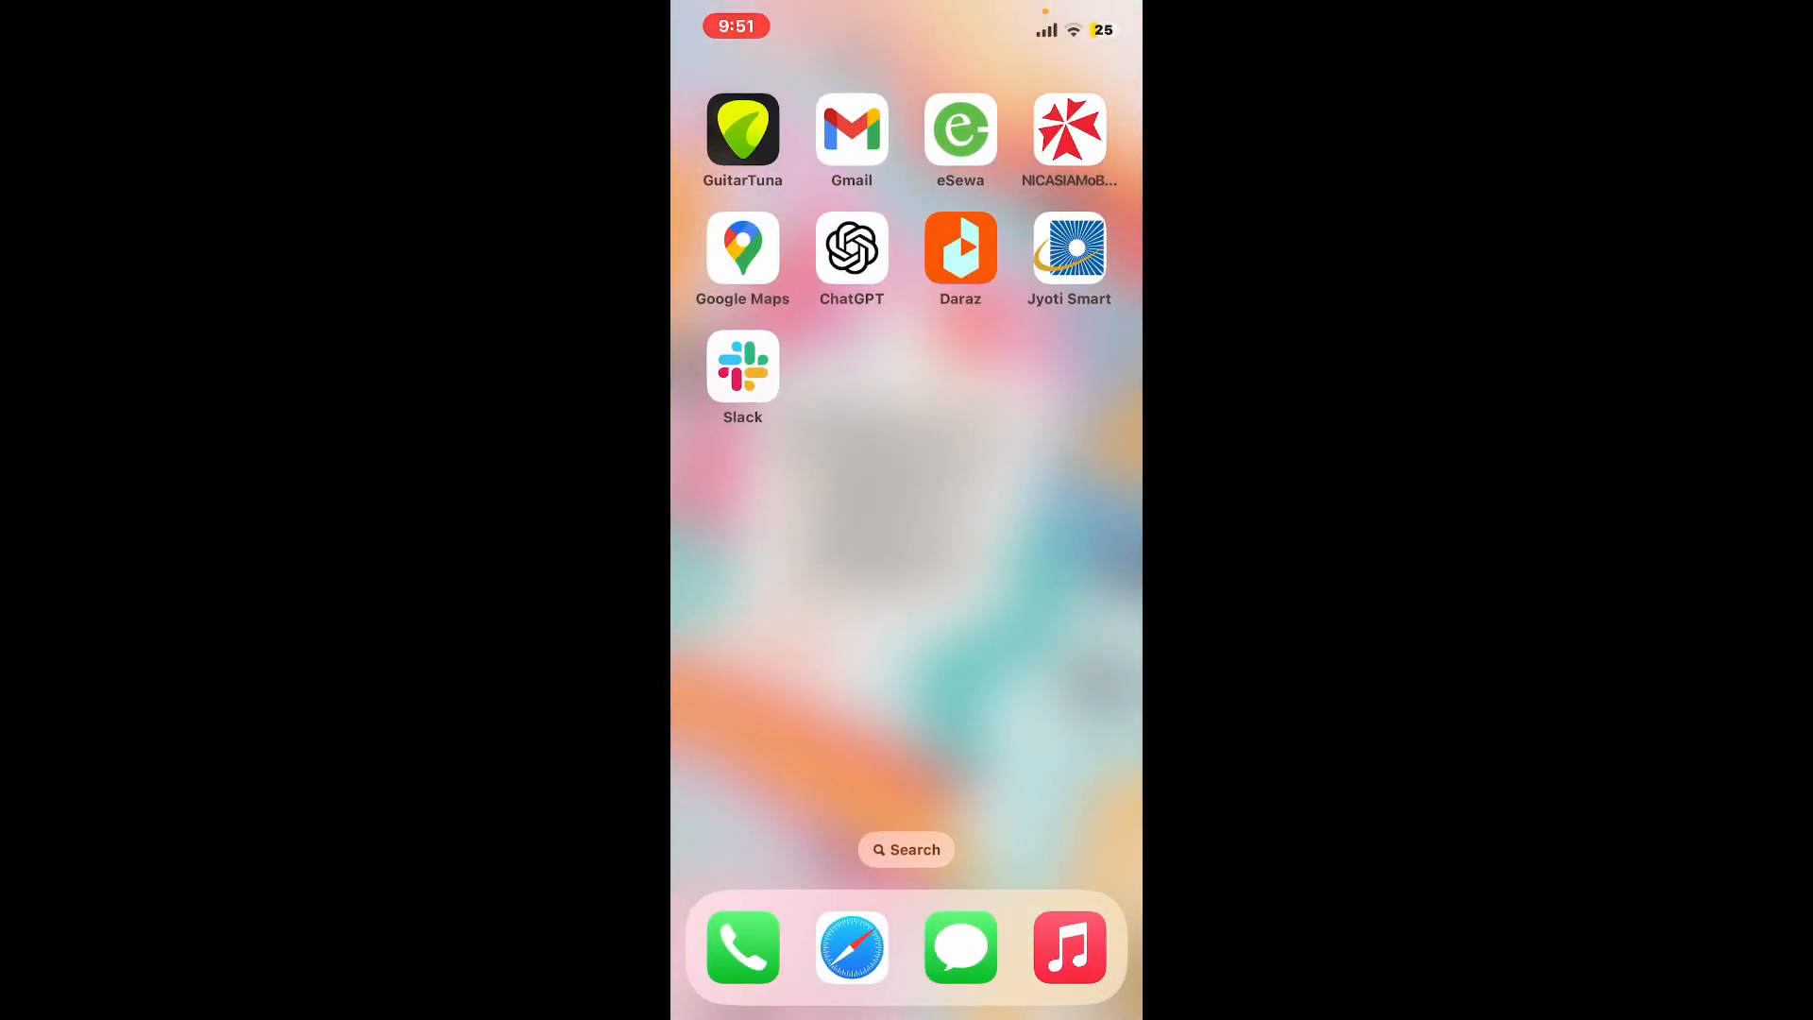